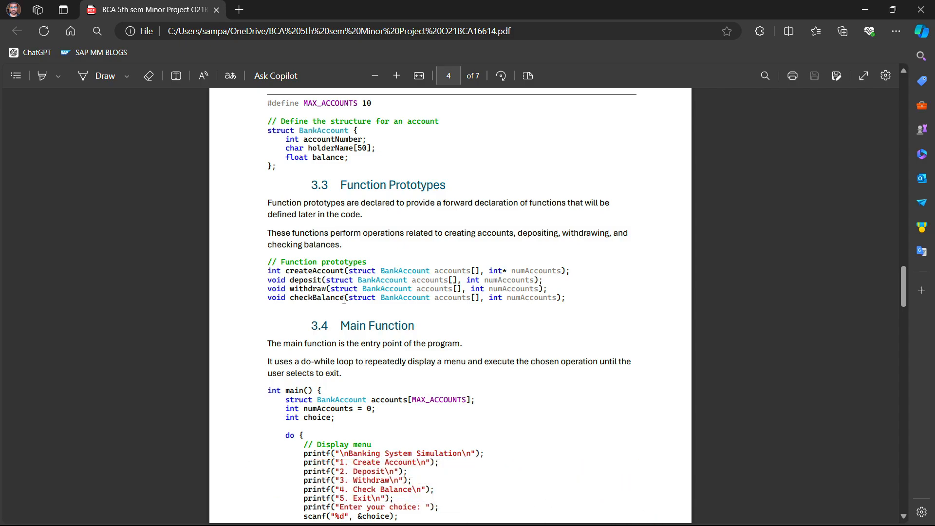
- Launch Snipping Tool by searching 'sn' to snip the Function Prototypes PDF page
{"action": "key", "text": "win+shift+s"}
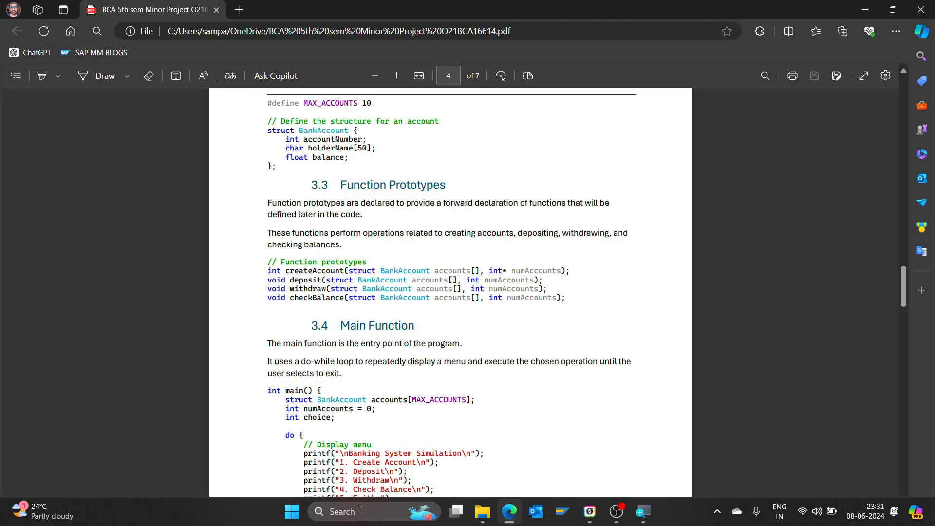
{"action": "type", "text": "sn"}
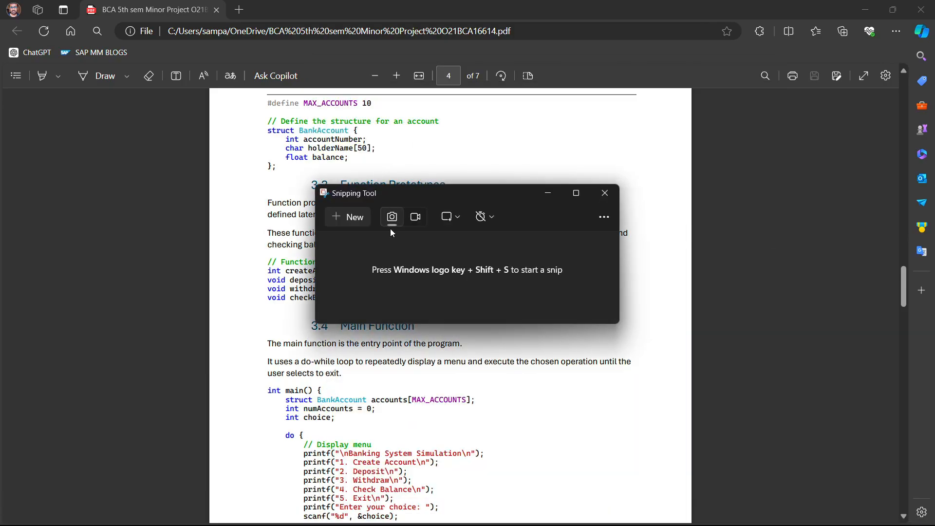
{"action": "mouse_move", "coordinate": [392, 216]}
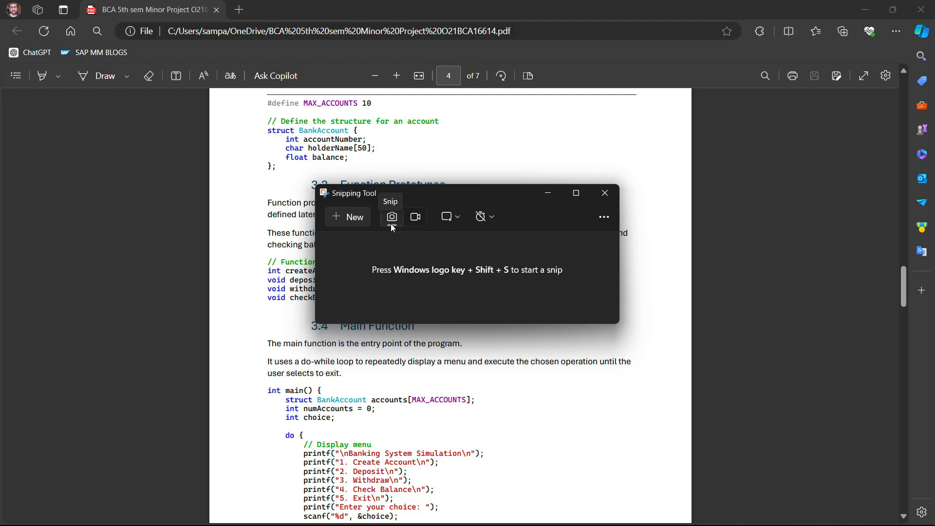
{"action": "mouse_move", "coordinate": [348, 223]}
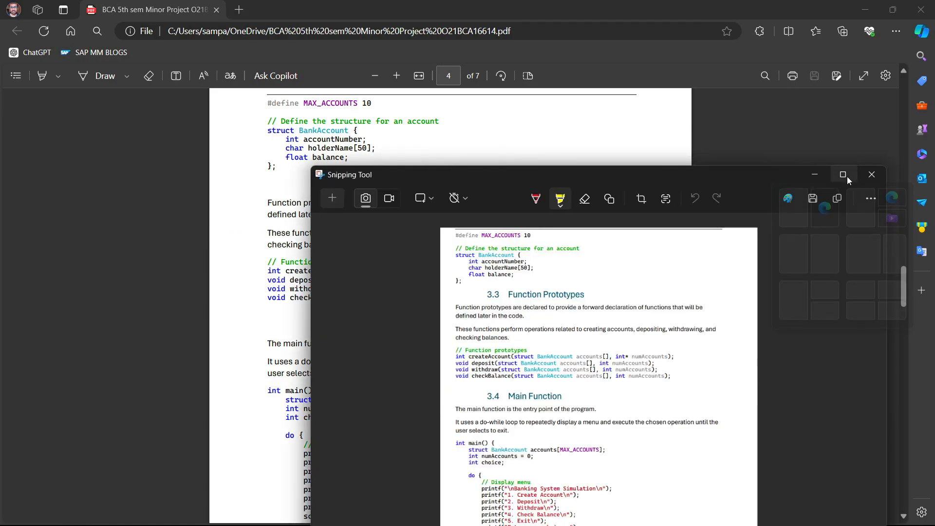
- Draw an orange rectangle across the first line under 3.3 Function Prototypes
{"action": "left_click", "coordinate": [842, 174]}
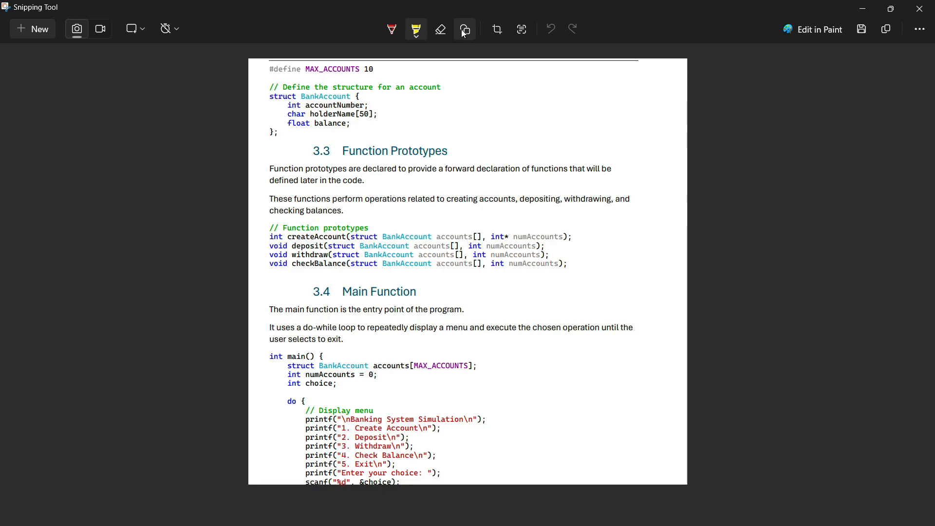
{"action": "left_click", "coordinate": [464, 29]}
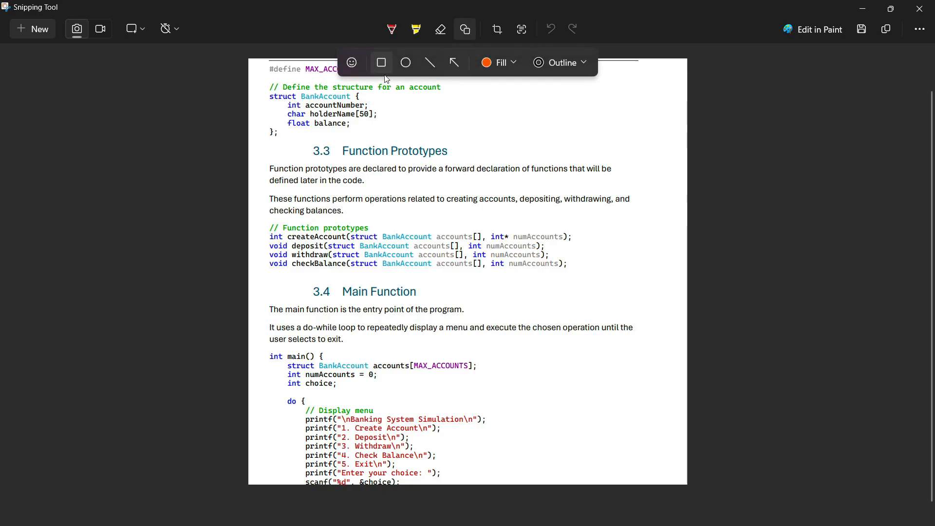
{"action": "mouse_move", "coordinate": [381, 62]}
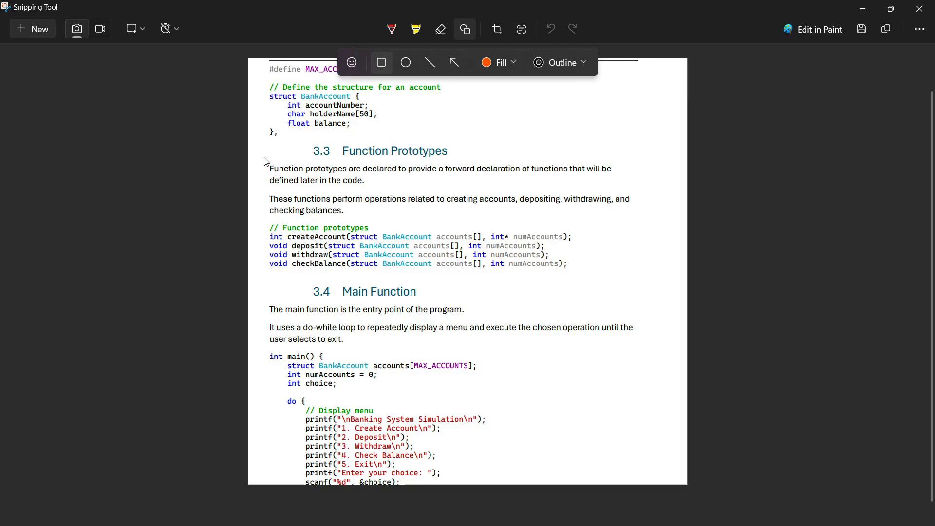
{"action": "left_click_drag", "start_coordinate": [268, 164], "coordinate": [313, 176]}
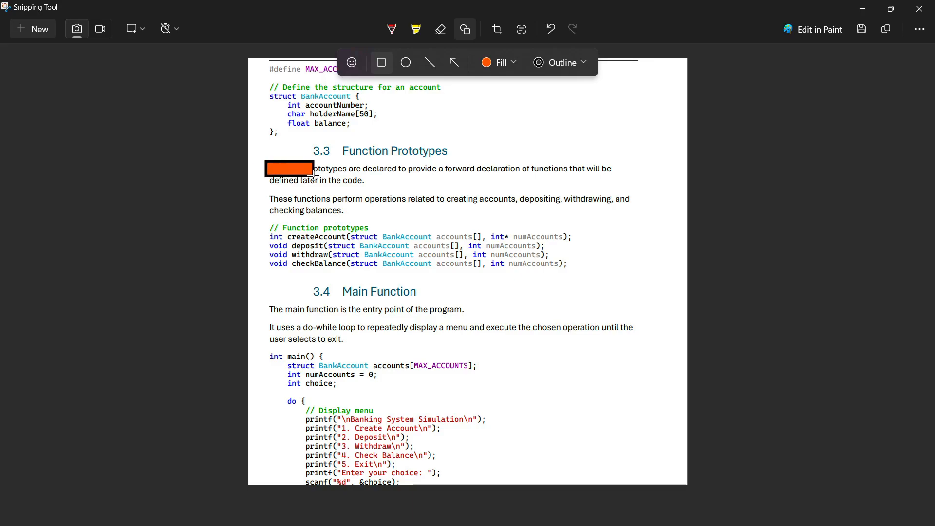
{"action": "left_click_drag", "start_coordinate": [311, 169], "coordinate": [620, 174]}
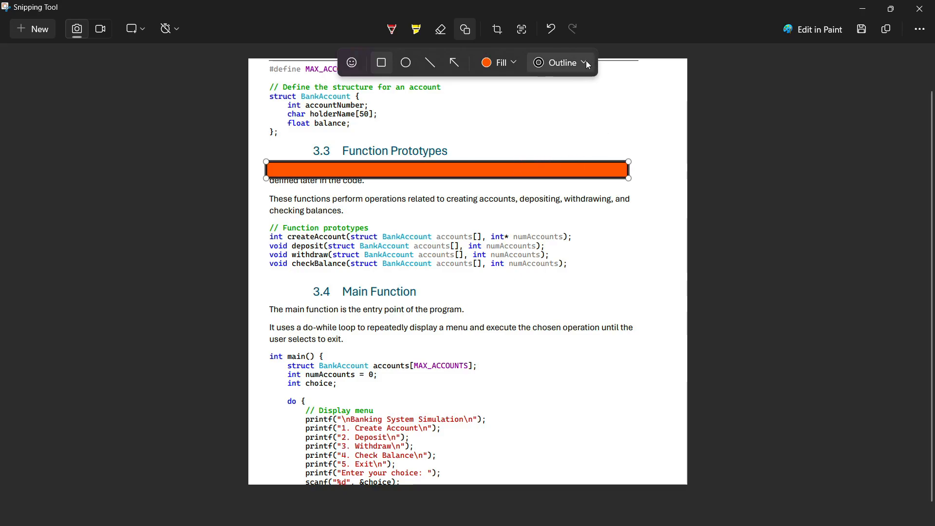
- Remove the rectangle's outline and change its fill to yellow
{"action": "left_click", "coordinate": [560, 62]}
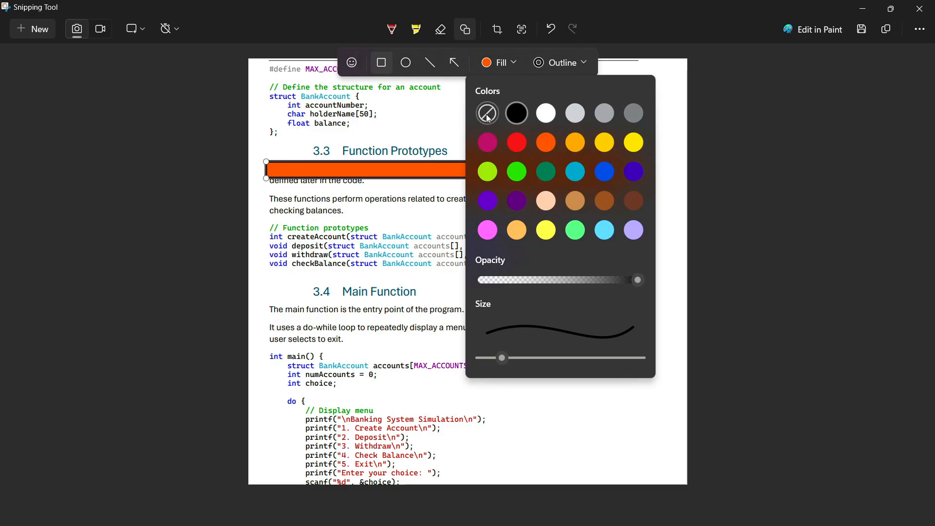
{"action": "left_click", "coordinate": [560, 62]}
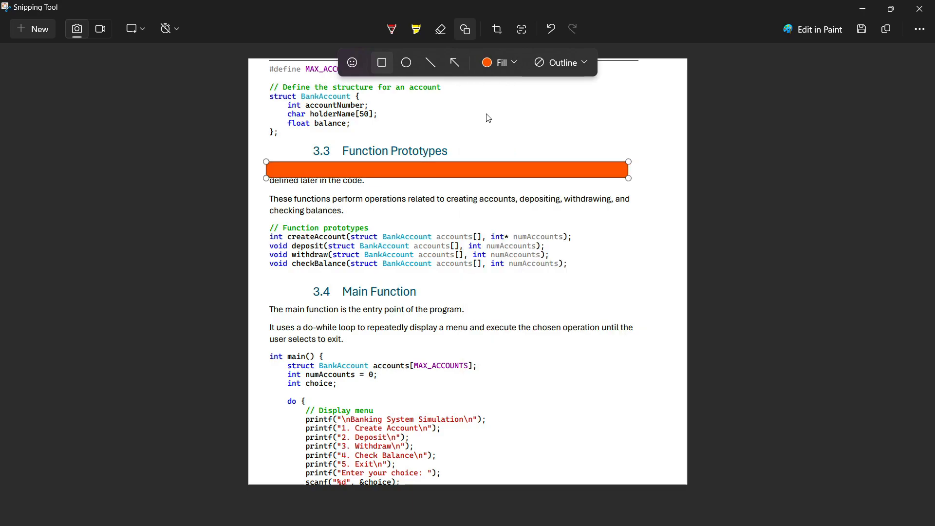
{"action": "mouse_move", "coordinate": [494, 172]}
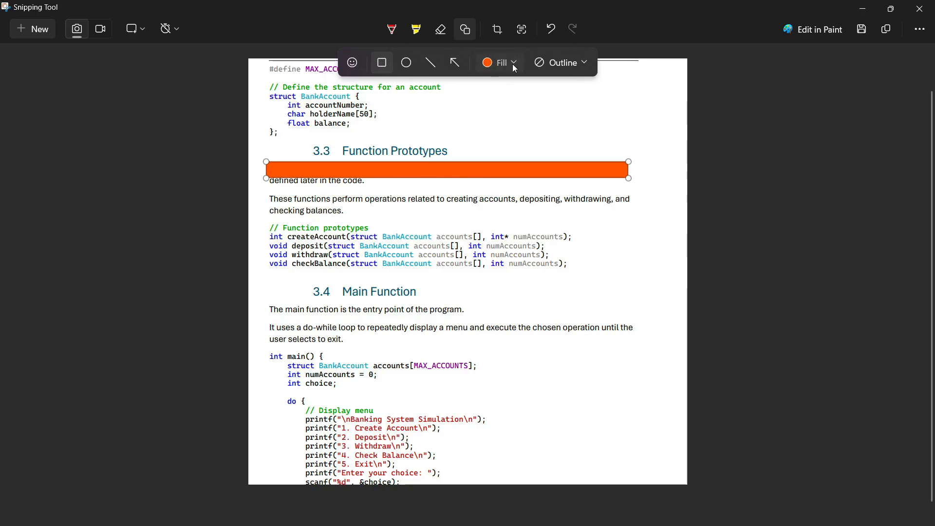
{"action": "left_click", "coordinate": [487, 61]}
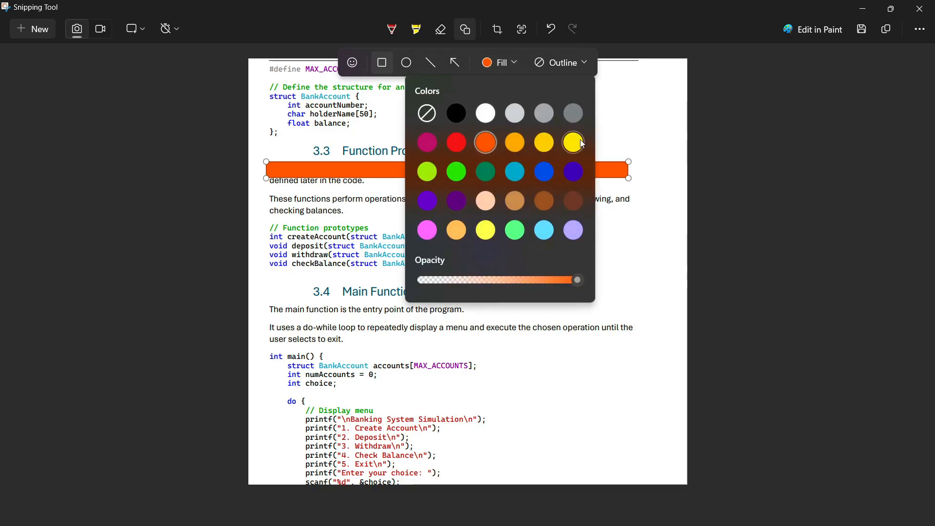
{"action": "mouse_move", "coordinate": [571, 143]}
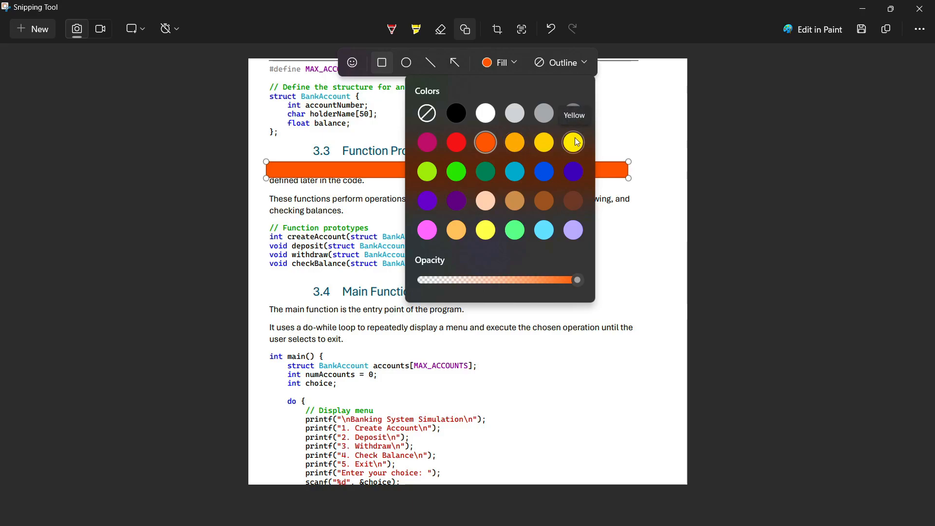
{"action": "left_click", "coordinate": [572, 142]}
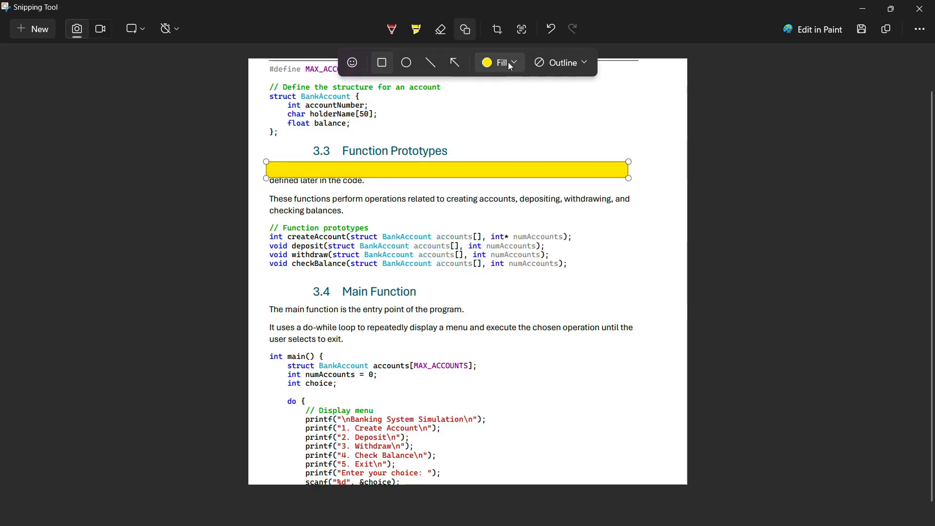
- Lower the yellow fill opacity to about 52% so the sentence shows through
{"action": "left_click", "coordinate": [500, 62]}
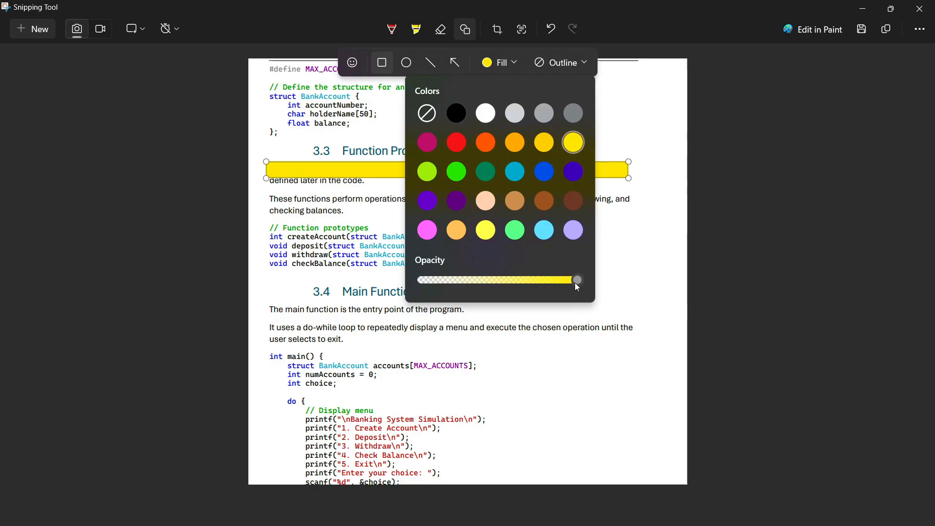
{"action": "left_click_drag", "start_coordinate": [576, 280], "coordinate": [504, 280]}
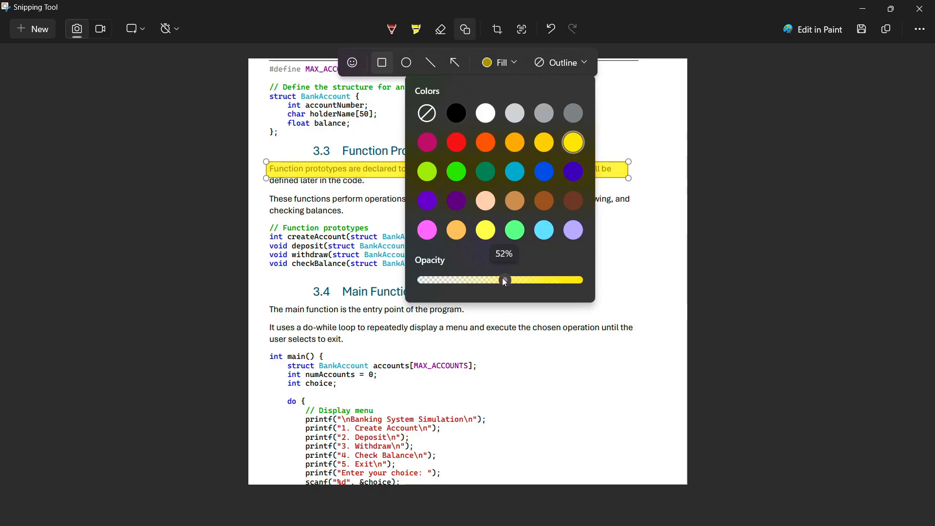
{"action": "left_click_drag", "start_coordinate": [505, 279], "coordinate": [501, 280]}
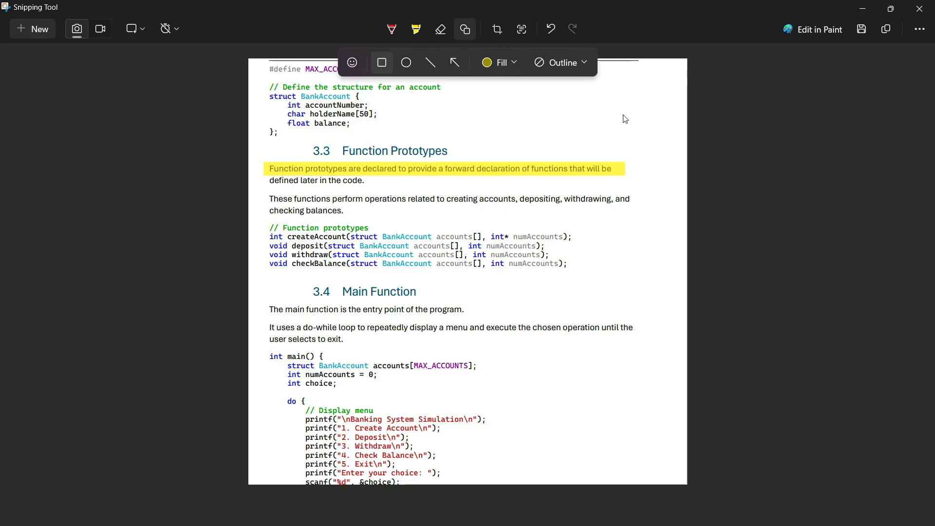
{"action": "mouse_move", "coordinate": [483, 173]}
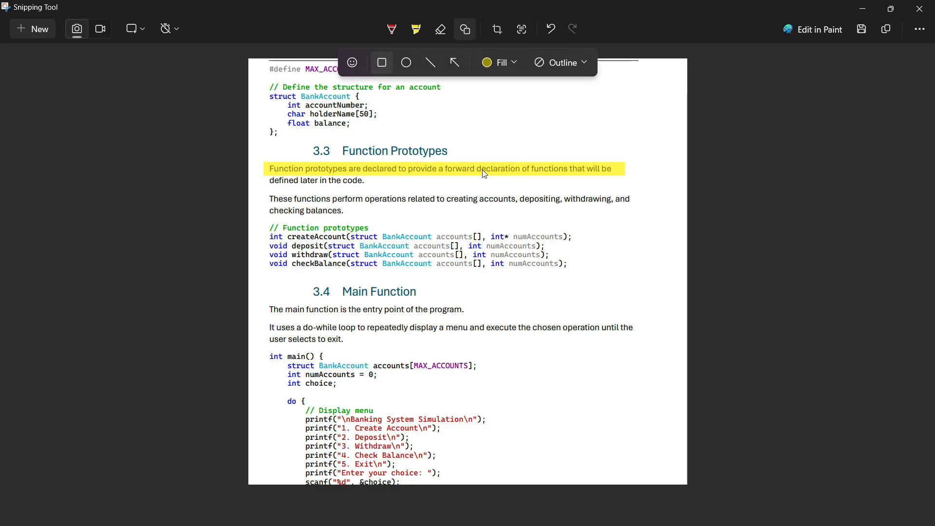
{"action": "mouse_move", "coordinate": [550, 29]}
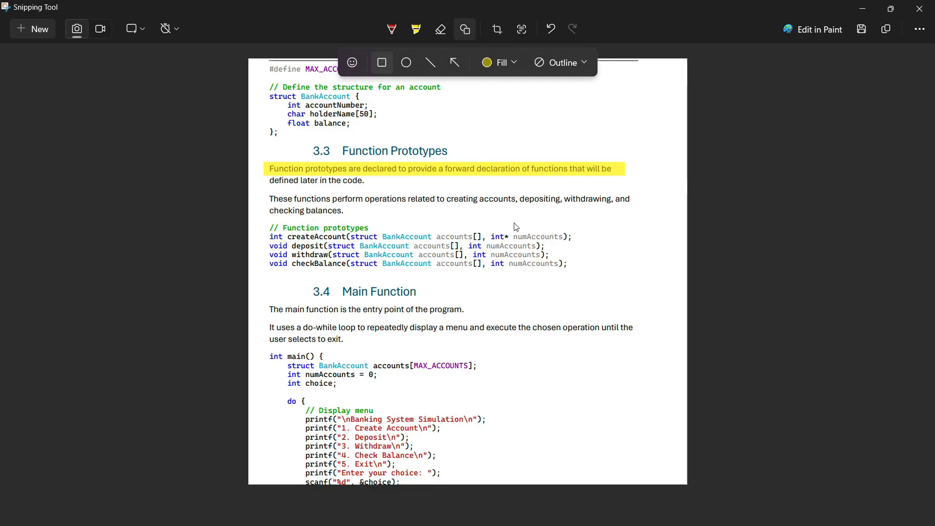
{"action": "mouse_move", "coordinate": [868, 85]}
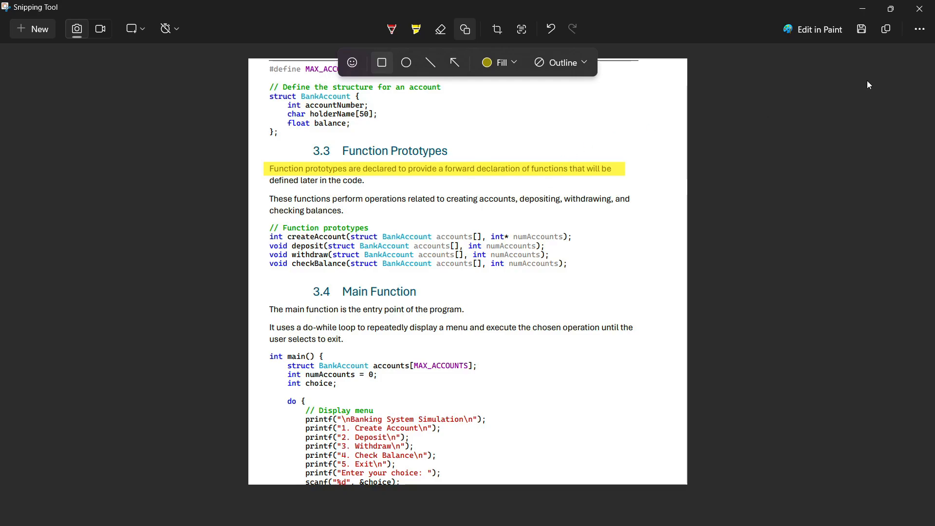
{"action": "mouse_move", "coordinate": [887, 29]}
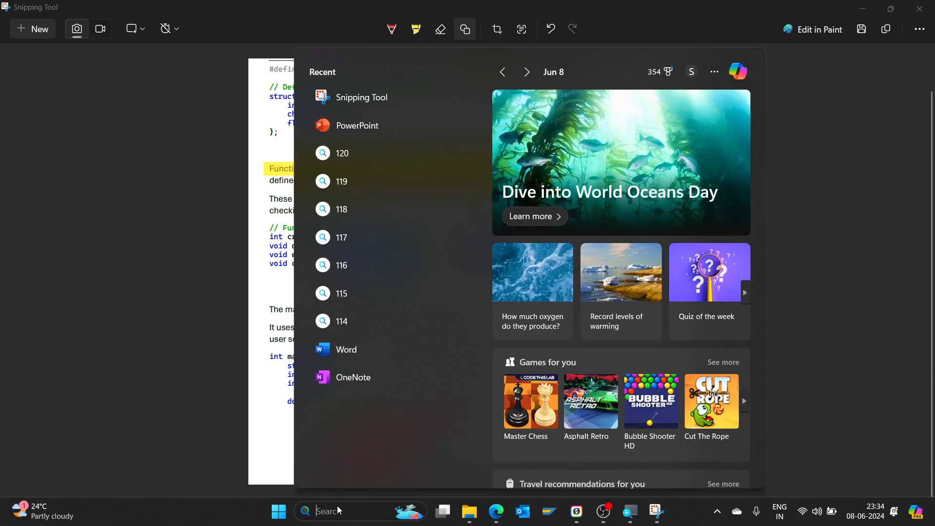
- Launch PowerPoint from a 'powerPoint' search to start a blank presentation
{"action": "type", "text": "powerPoint"}
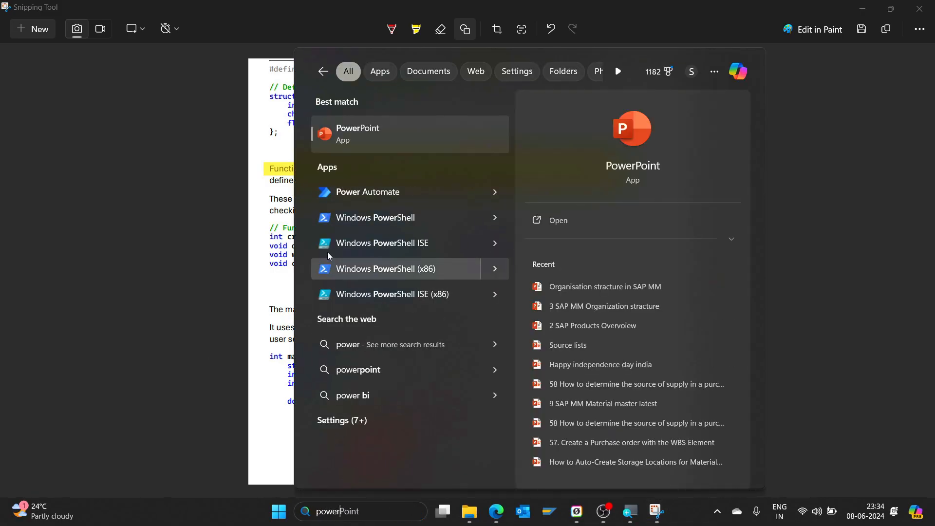
{"action": "left_click", "coordinate": [357, 134]}
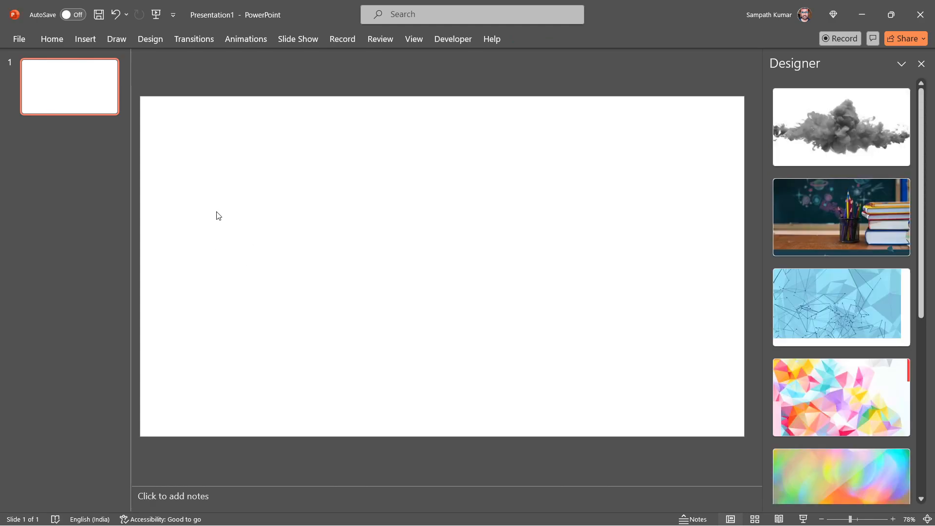
- Paste the highlighted snip onto the slide and place the Draw ruler at 45°
{"action": "left_click", "coordinate": [920, 63]}
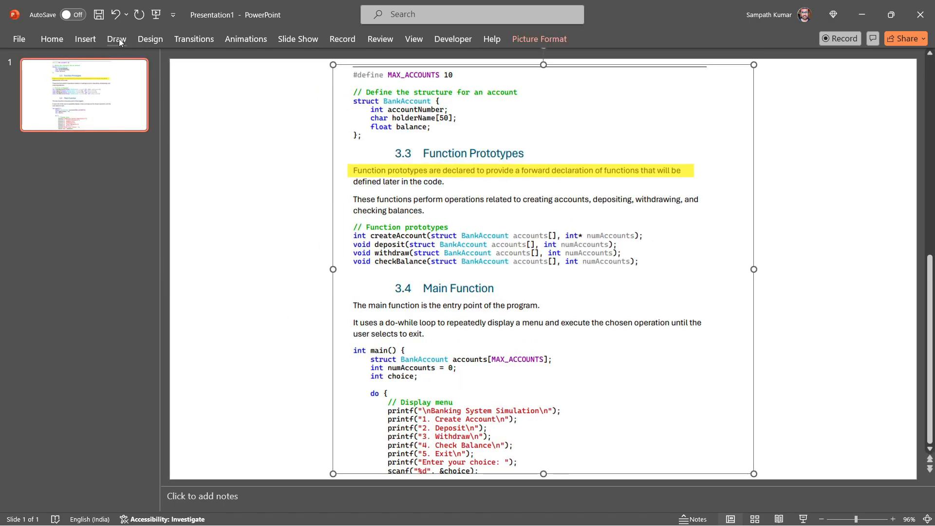
{"action": "left_click", "coordinate": [117, 39]}
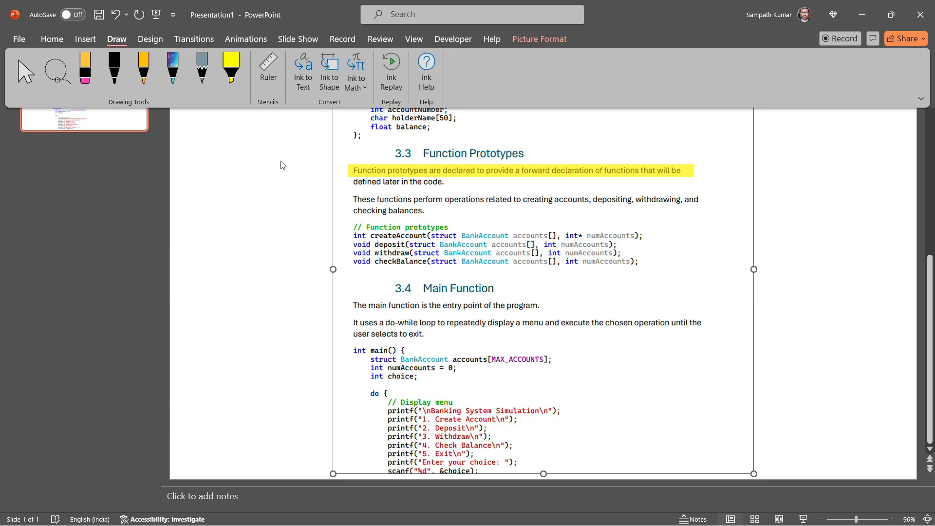
{"action": "mouse_move", "coordinate": [268, 65]}
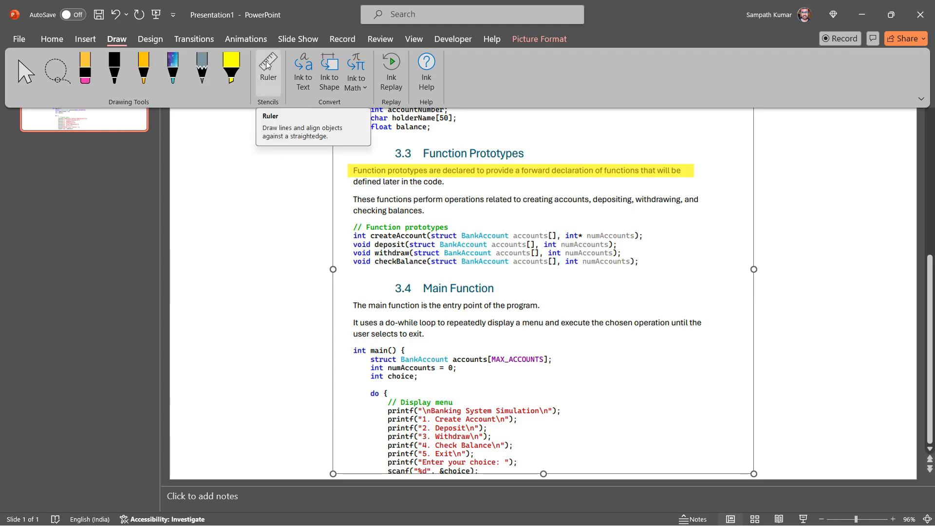
{"action": "left_click", "coordinate": [268, 71]}
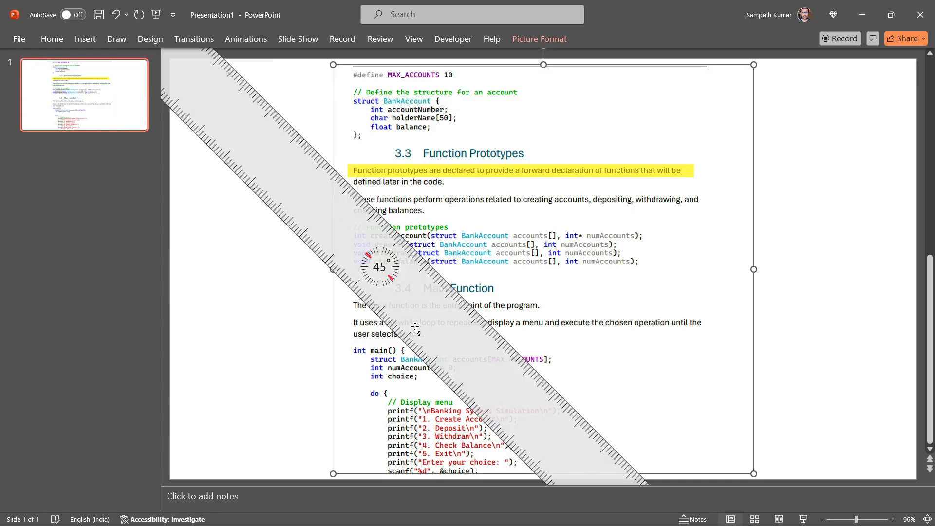
{"action": "mouse_move", "coordinate": [445, 351]}
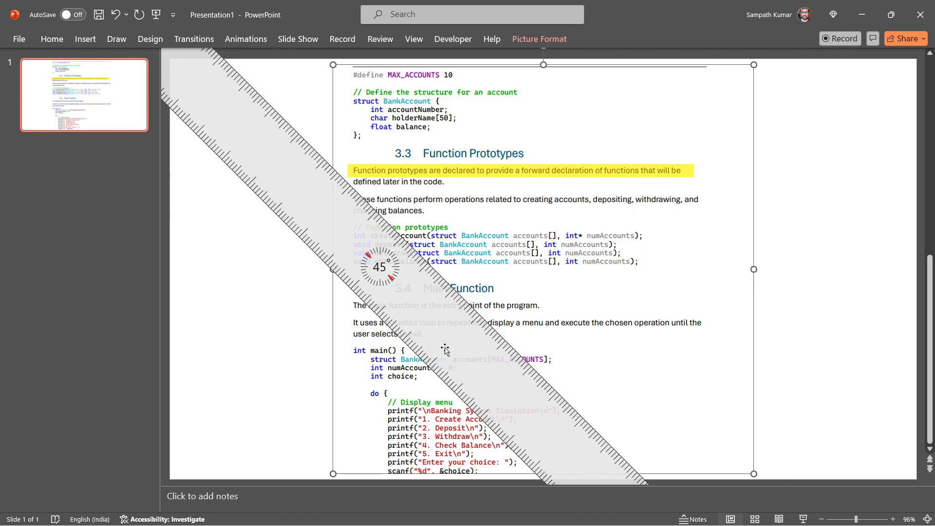
{"action": "mouse_move", "coordinate": [456, 352]}
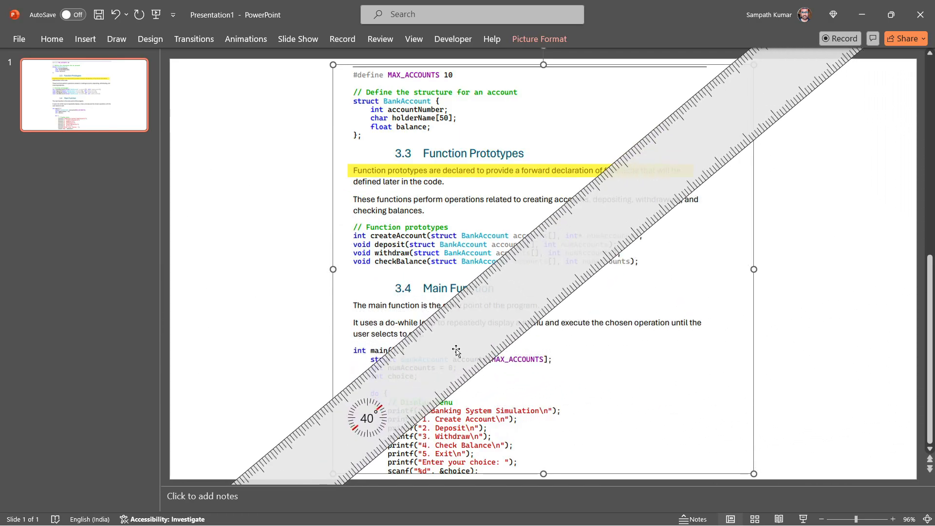
{"action": "left_click_drag", "start_coordinate": [457, 350], "coordinate": [459, 340]}
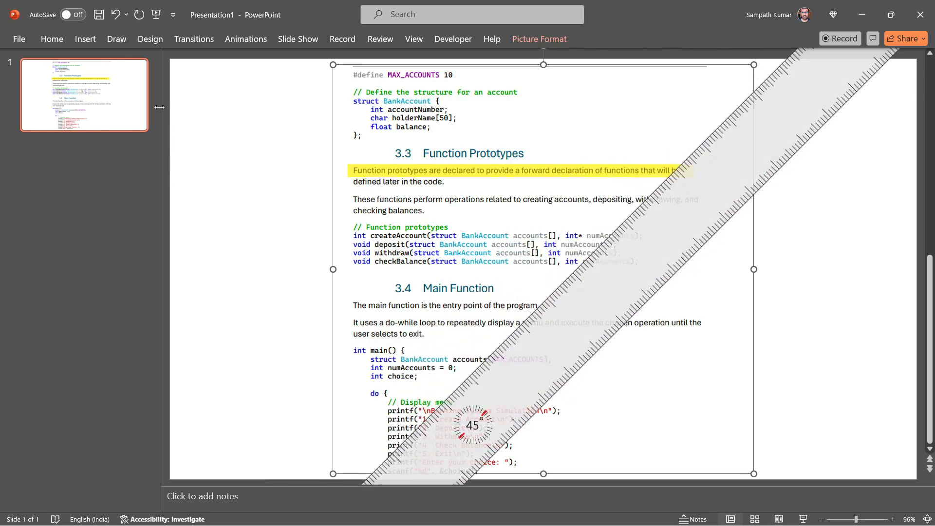
- Select the highlighter pen from the Draw tools
{"action": "left_click", "coordinate": [117, 38]}
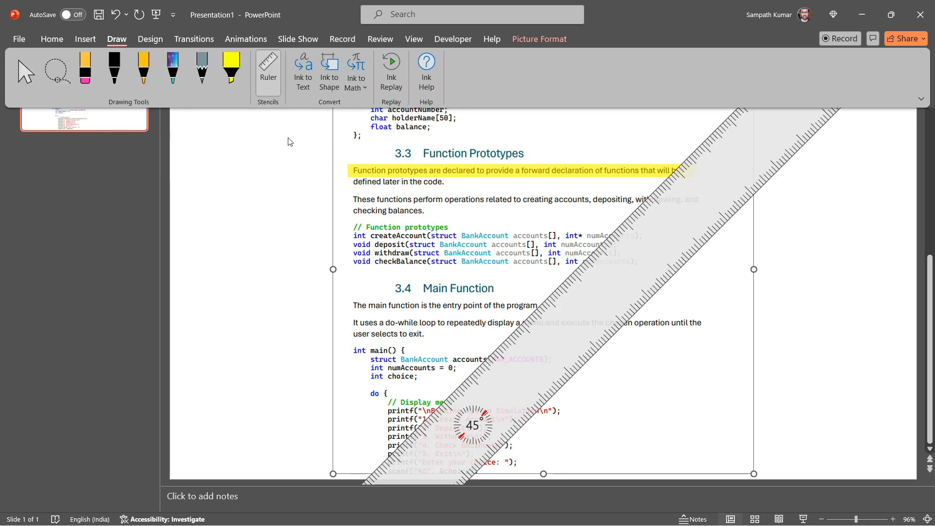
{"action": "left_click", "coordinate": [231, 69]}
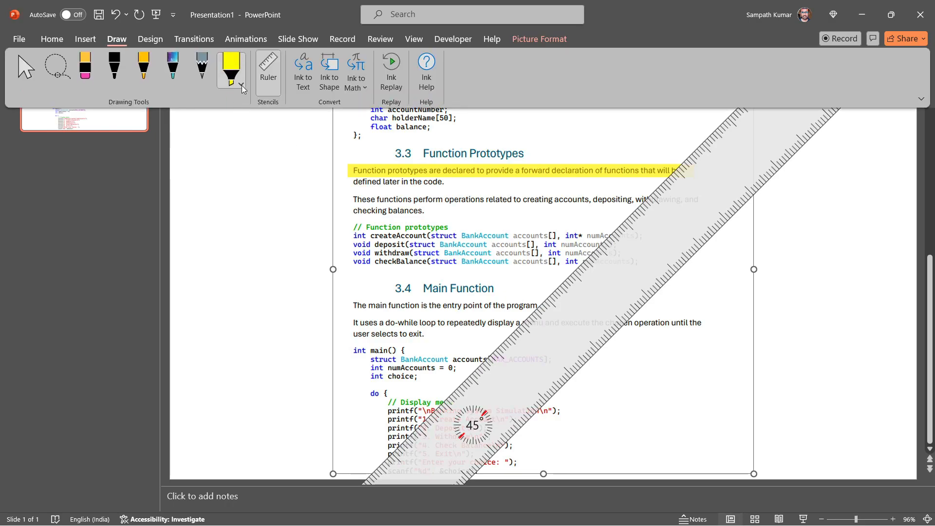
- Set the highlighter to green, stroke along the ruler, then hide the ruler
{"action": "left_click", "coordinate": [241, 88]}
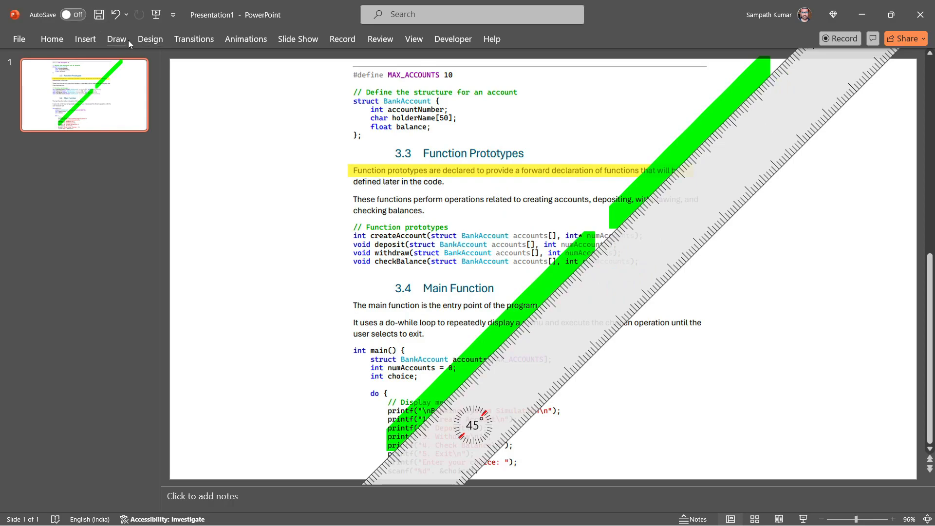
{"action": "left_click", "coordinate": [116, 39]}
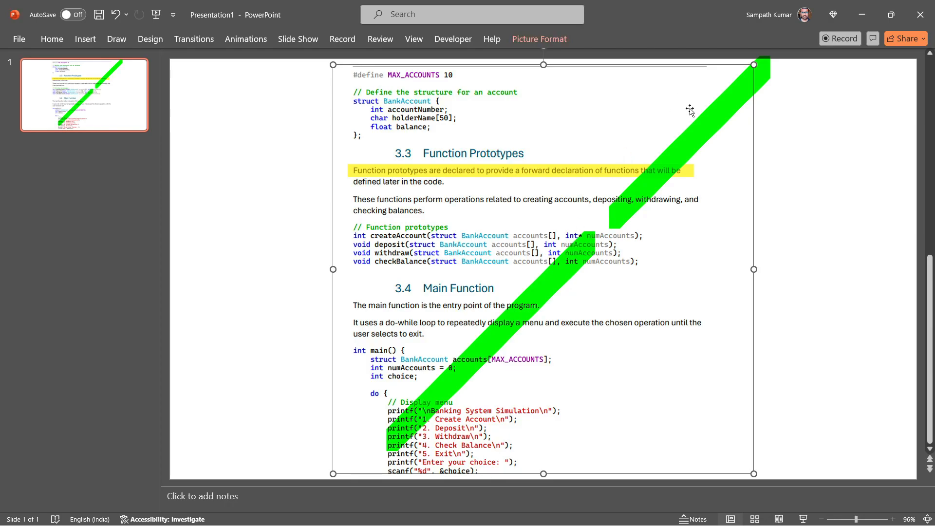
{"action": "mouse_move", "coordinate": [564, 284]}
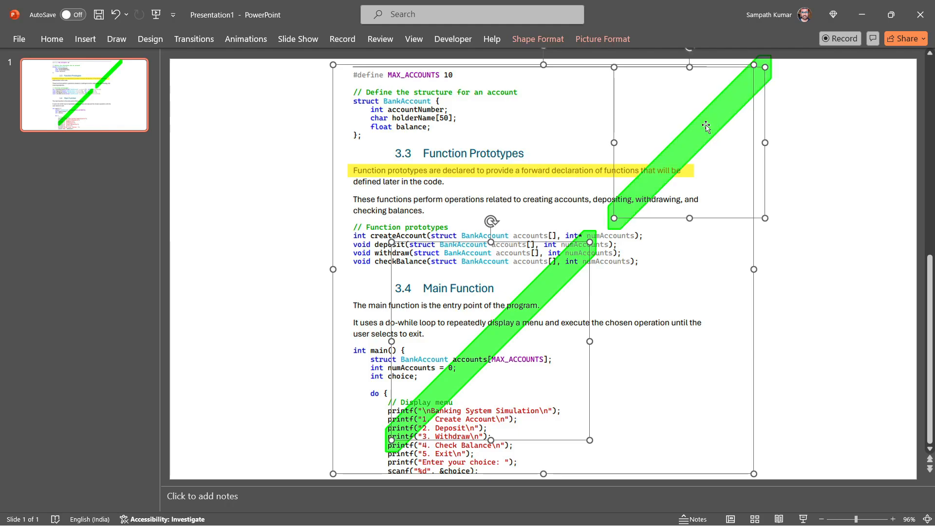
{"action": "mouse_move", "coordinate": [529, 158]}
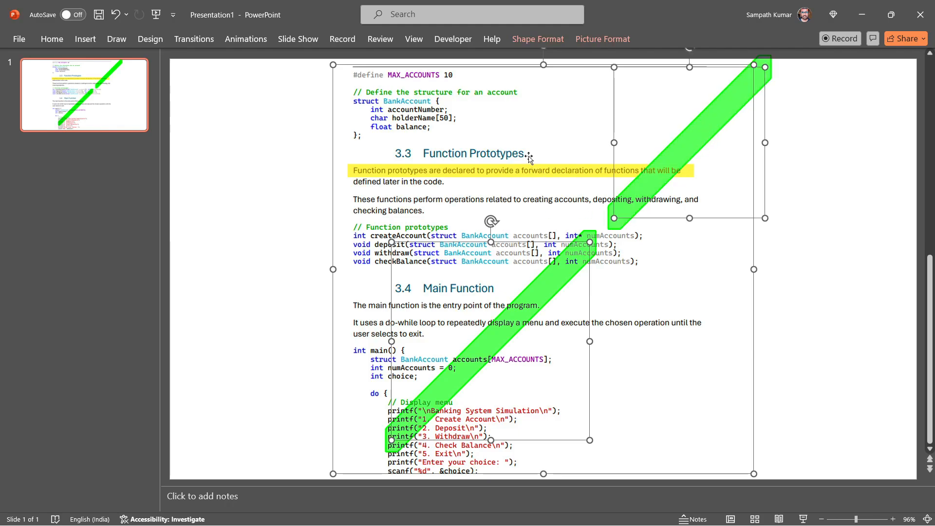
- Group the green highlighter strokes with the code page picture via right-click menu
{"action": "right_click", "coordinate": [529, 158]}
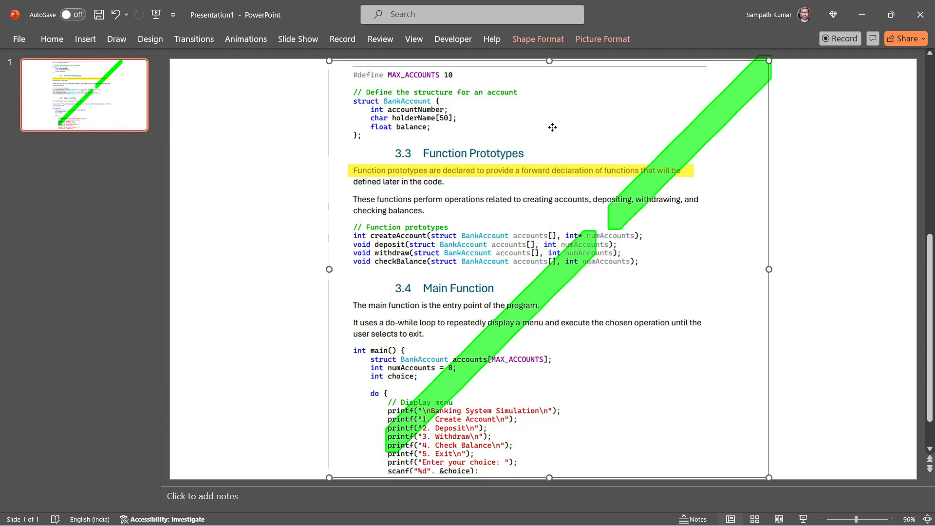
{"action": "right_click", "coordinate": [552, 128]}
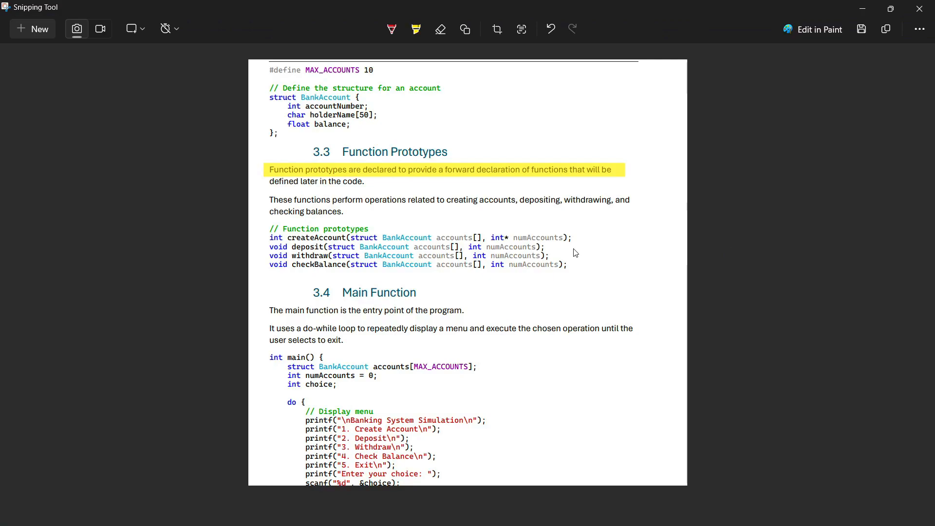
{"action": "mouse_move", "coordinate": [525, 71]}
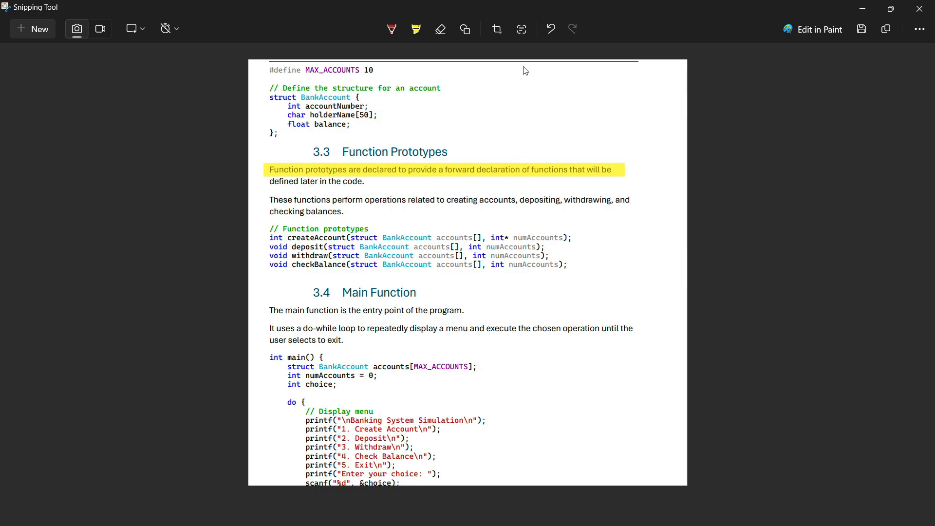
{"action": "mouse_move", "coordinate": [520, 29]}
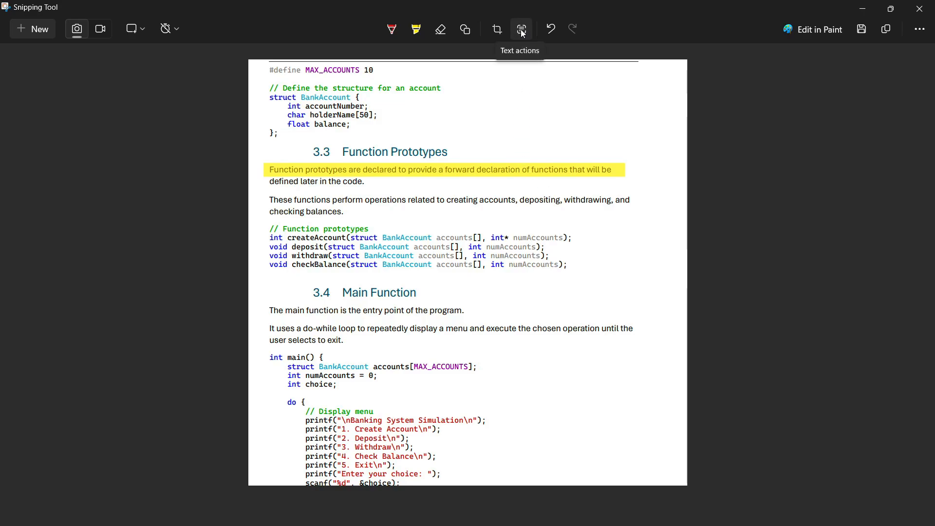
- Run Text actions on the yellow-highlighted snip to detect its text for copying
{"action": "left_click", "coordinate": [521, 29]}
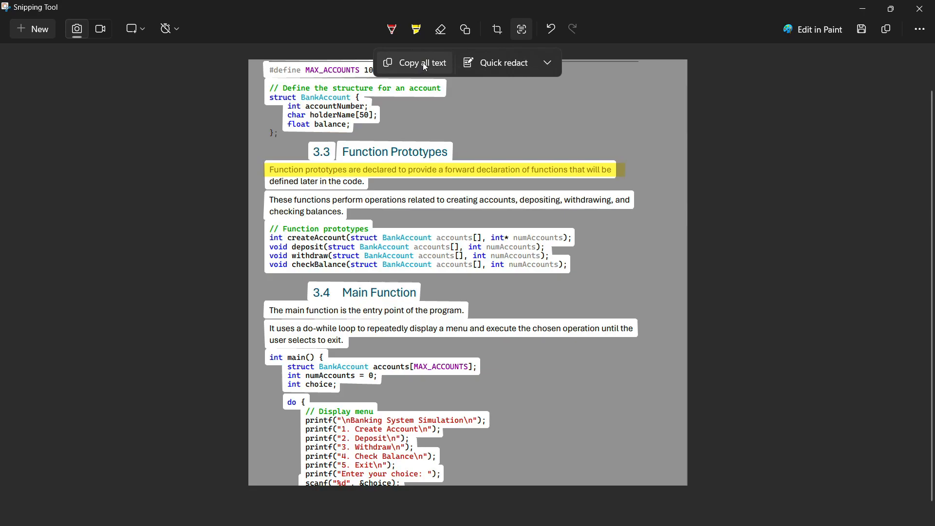
{"action": "mouse_move", "coordinate": [498, 124]}
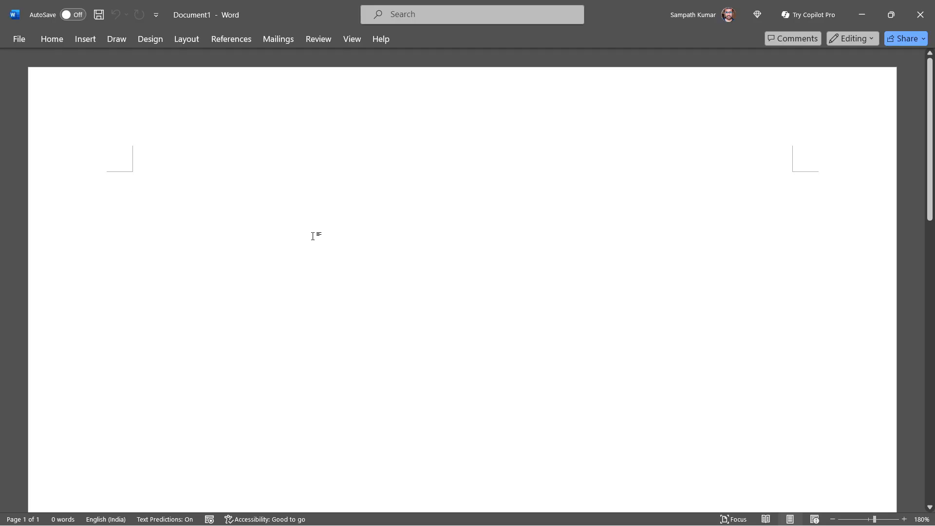
- Scroll down the blank Word document
{"action": "scroll", "scroll_direction": "down", "scroll_amount": 3}
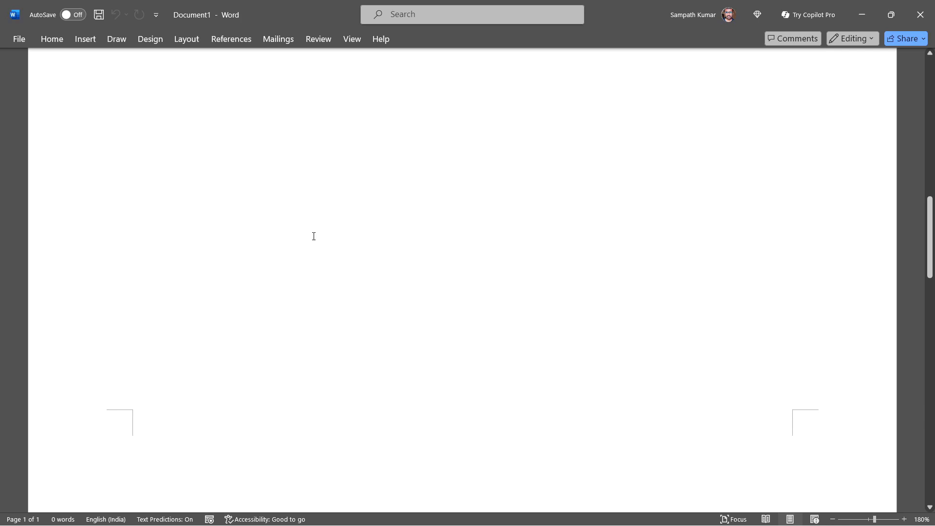